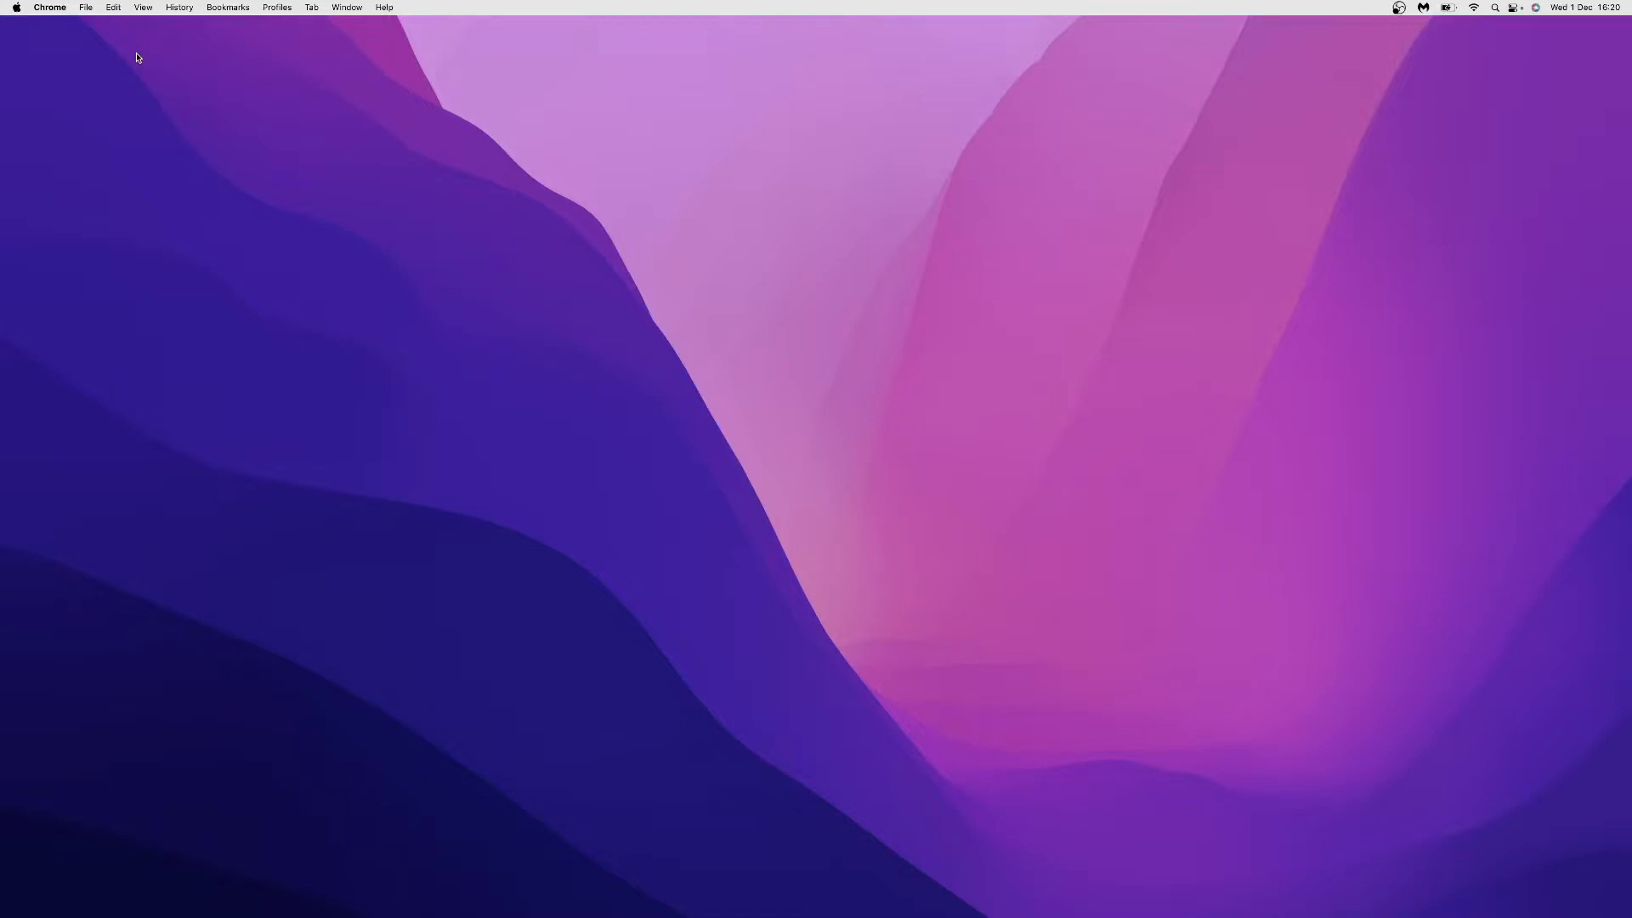
Search Spotlight for "Displays" and launch the Displays preference pane.
{"action": "type", "text": "OBS"}
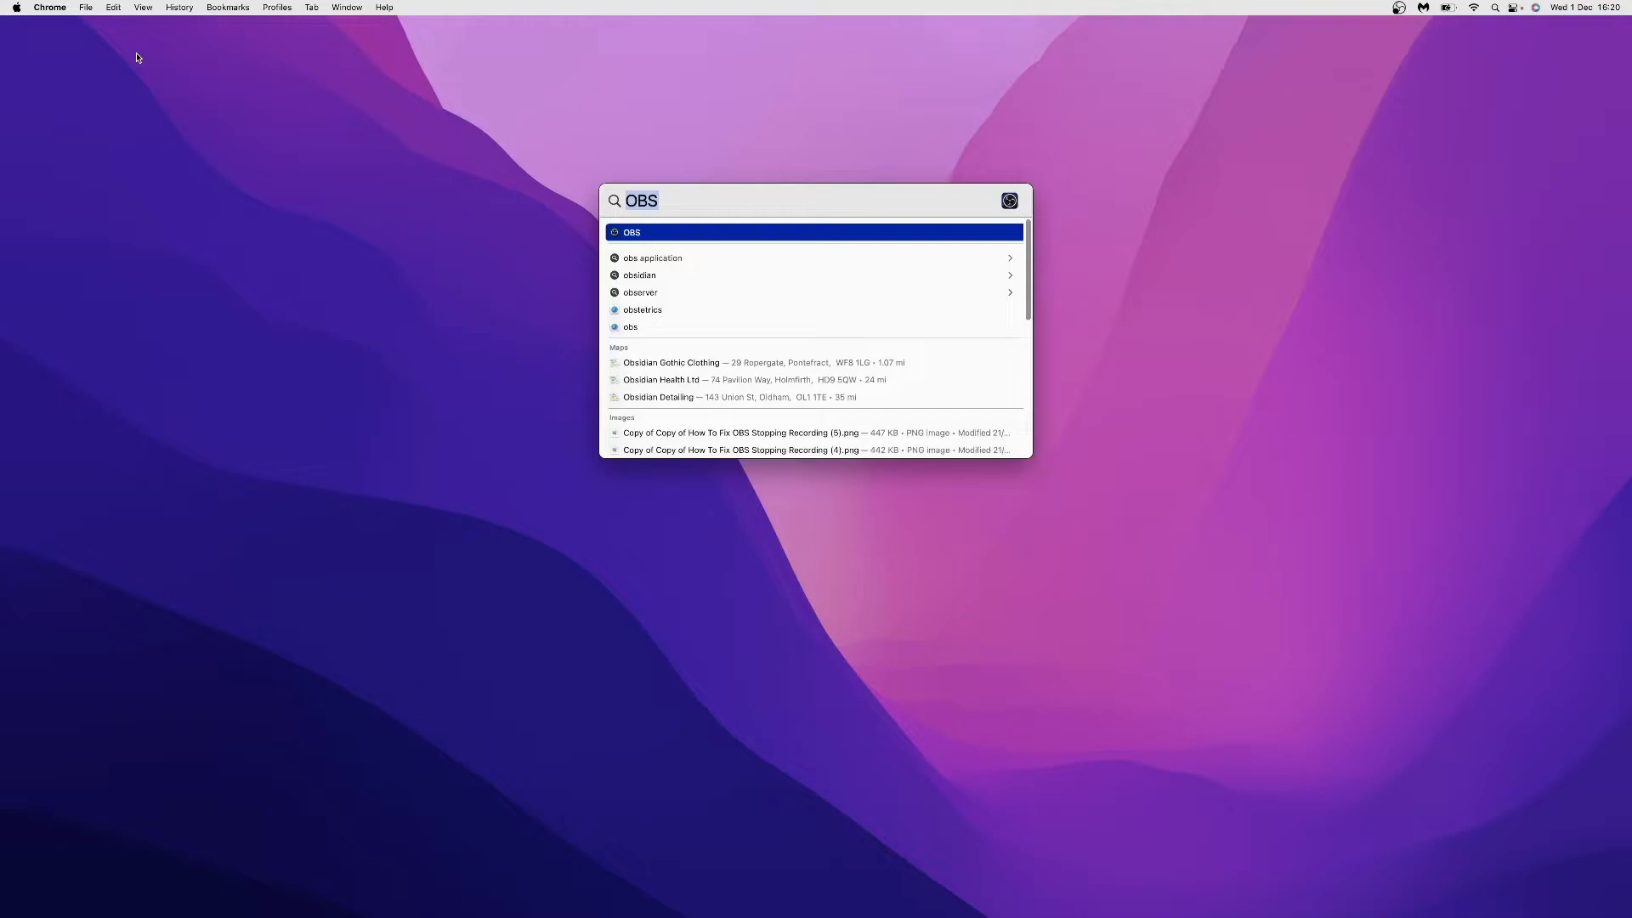
{"action": "type", "text": "DISPlays"}
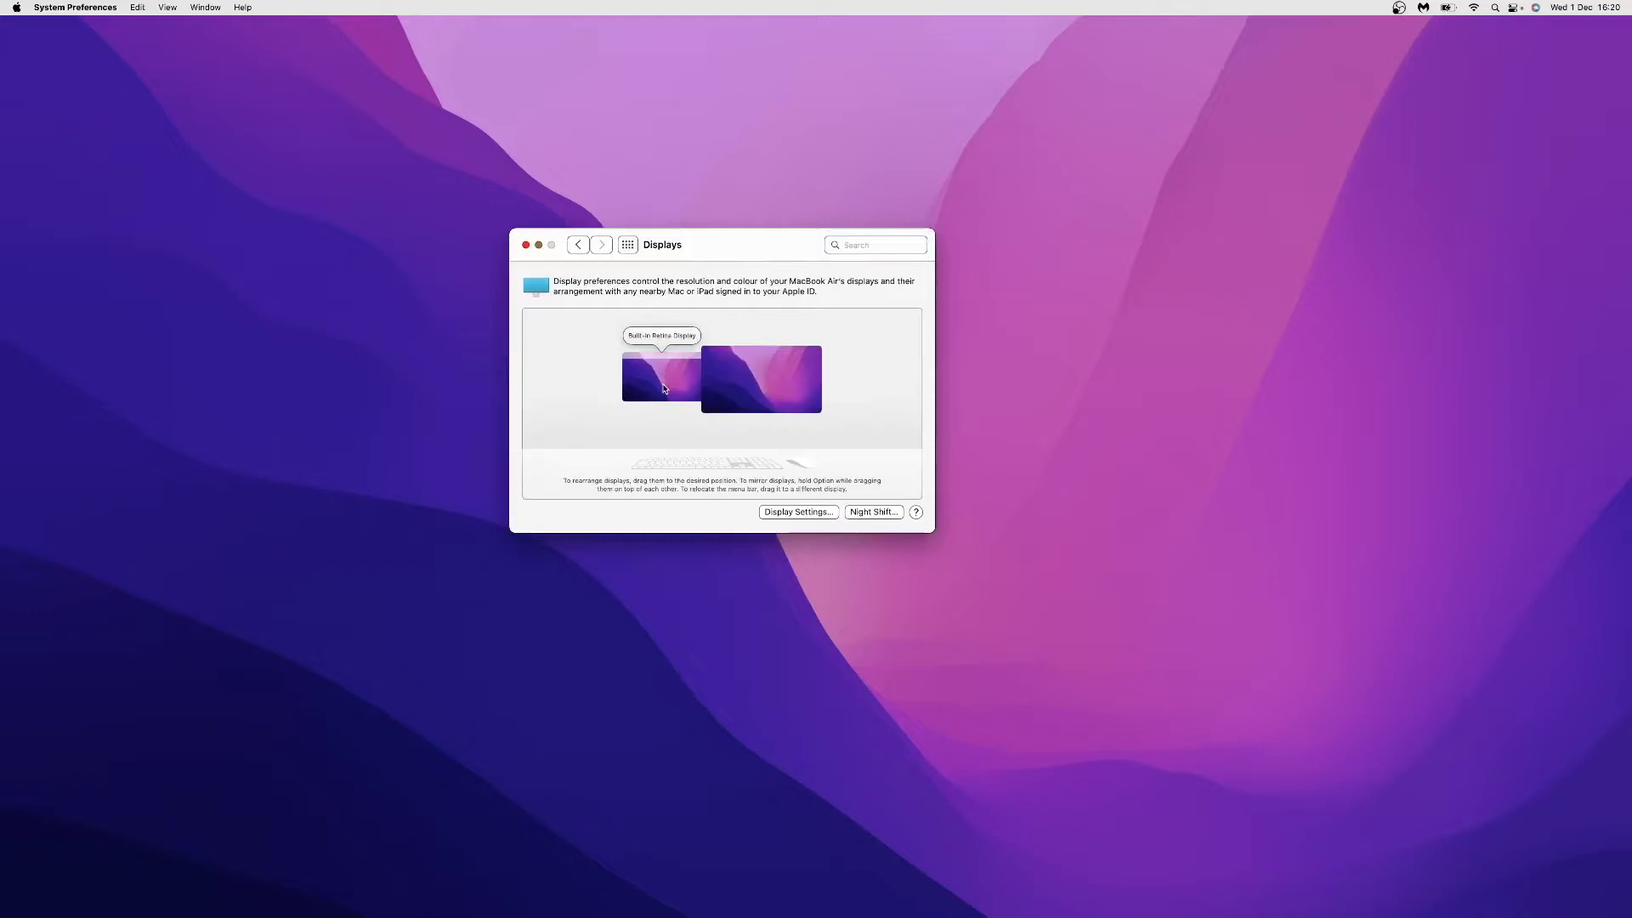
{"action": "mouse_move", "coordinate": [753, 380]}
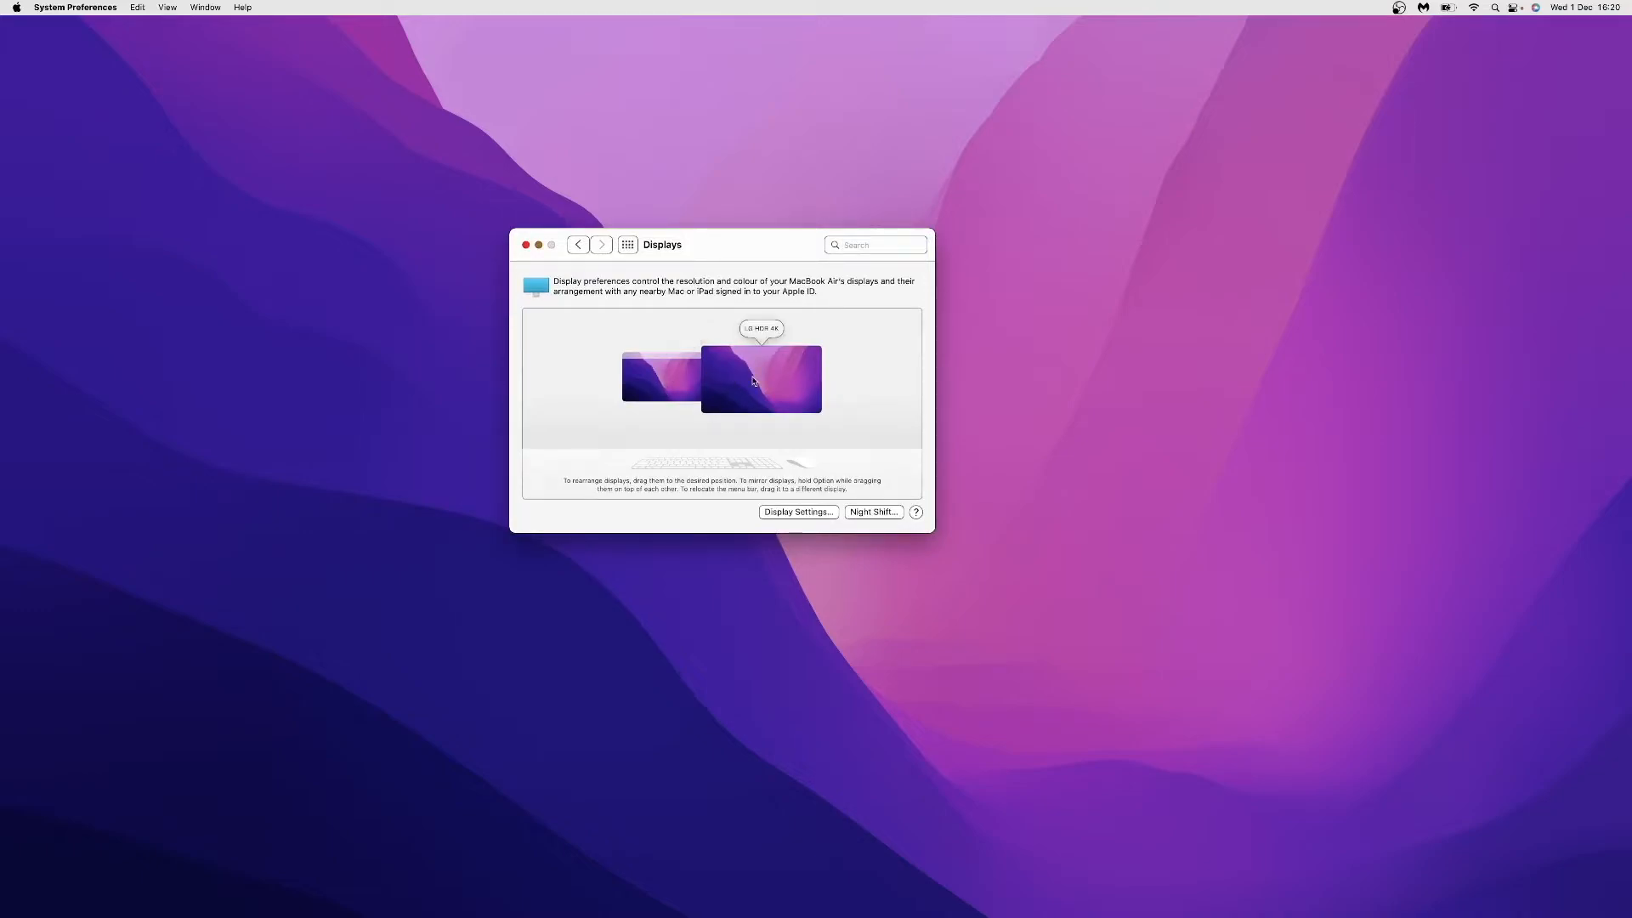
{"action": "mouse_move", "coordinate": [755, 377]}
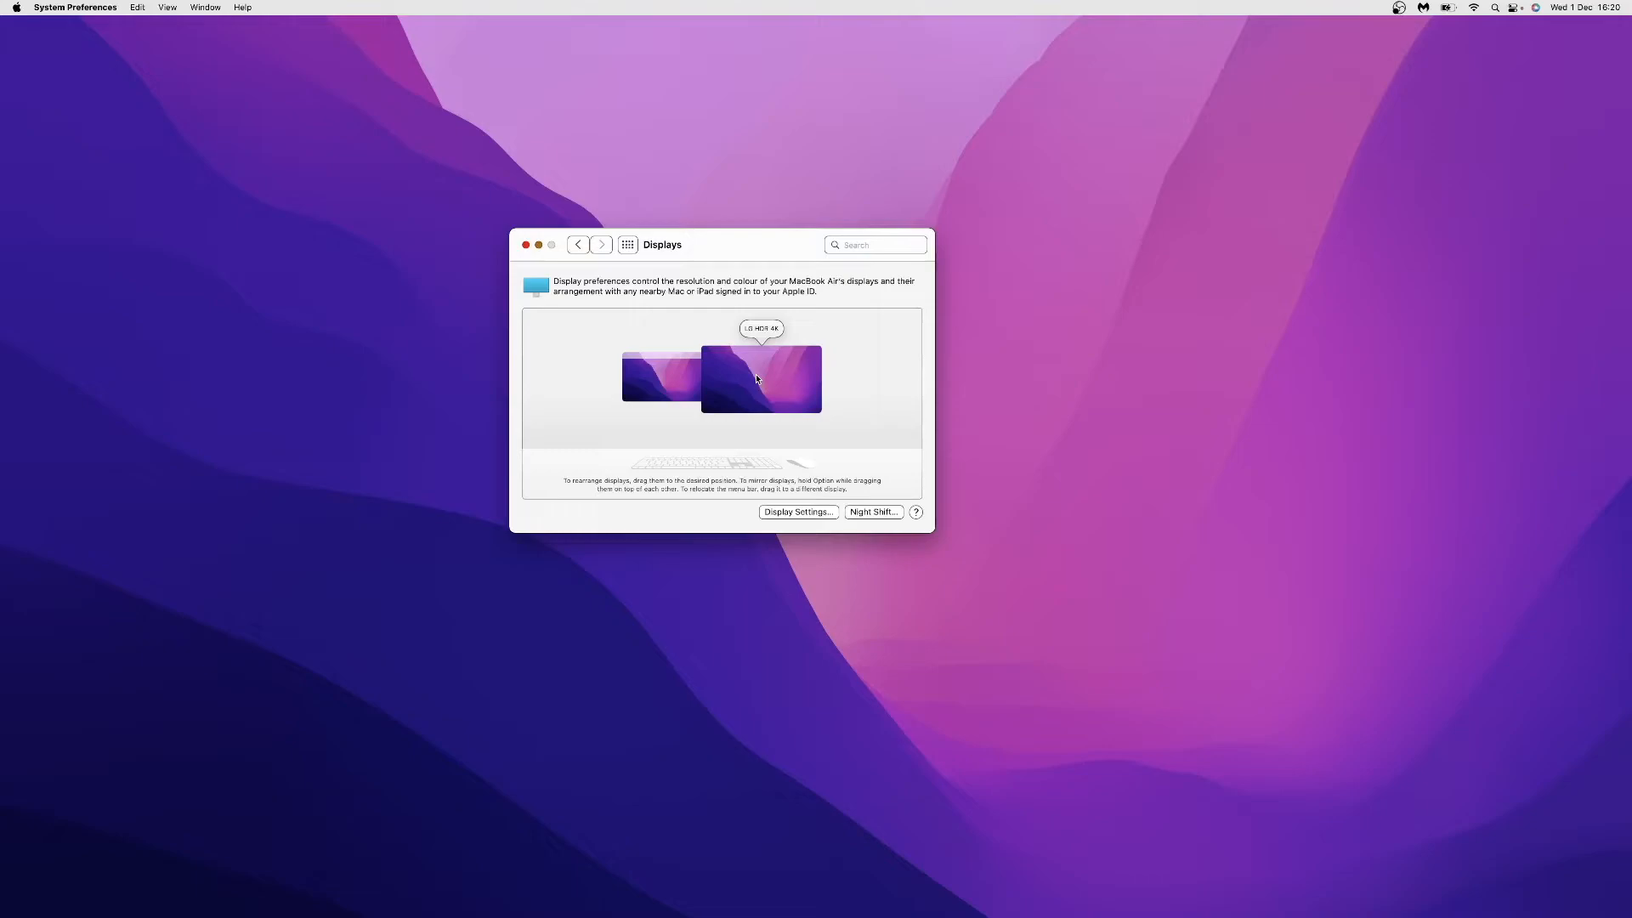
Choose Display Settings… from the LG HDR 4K thumbnail's context menu.
{"action": "left_click", "coordinate": [762, 377]}
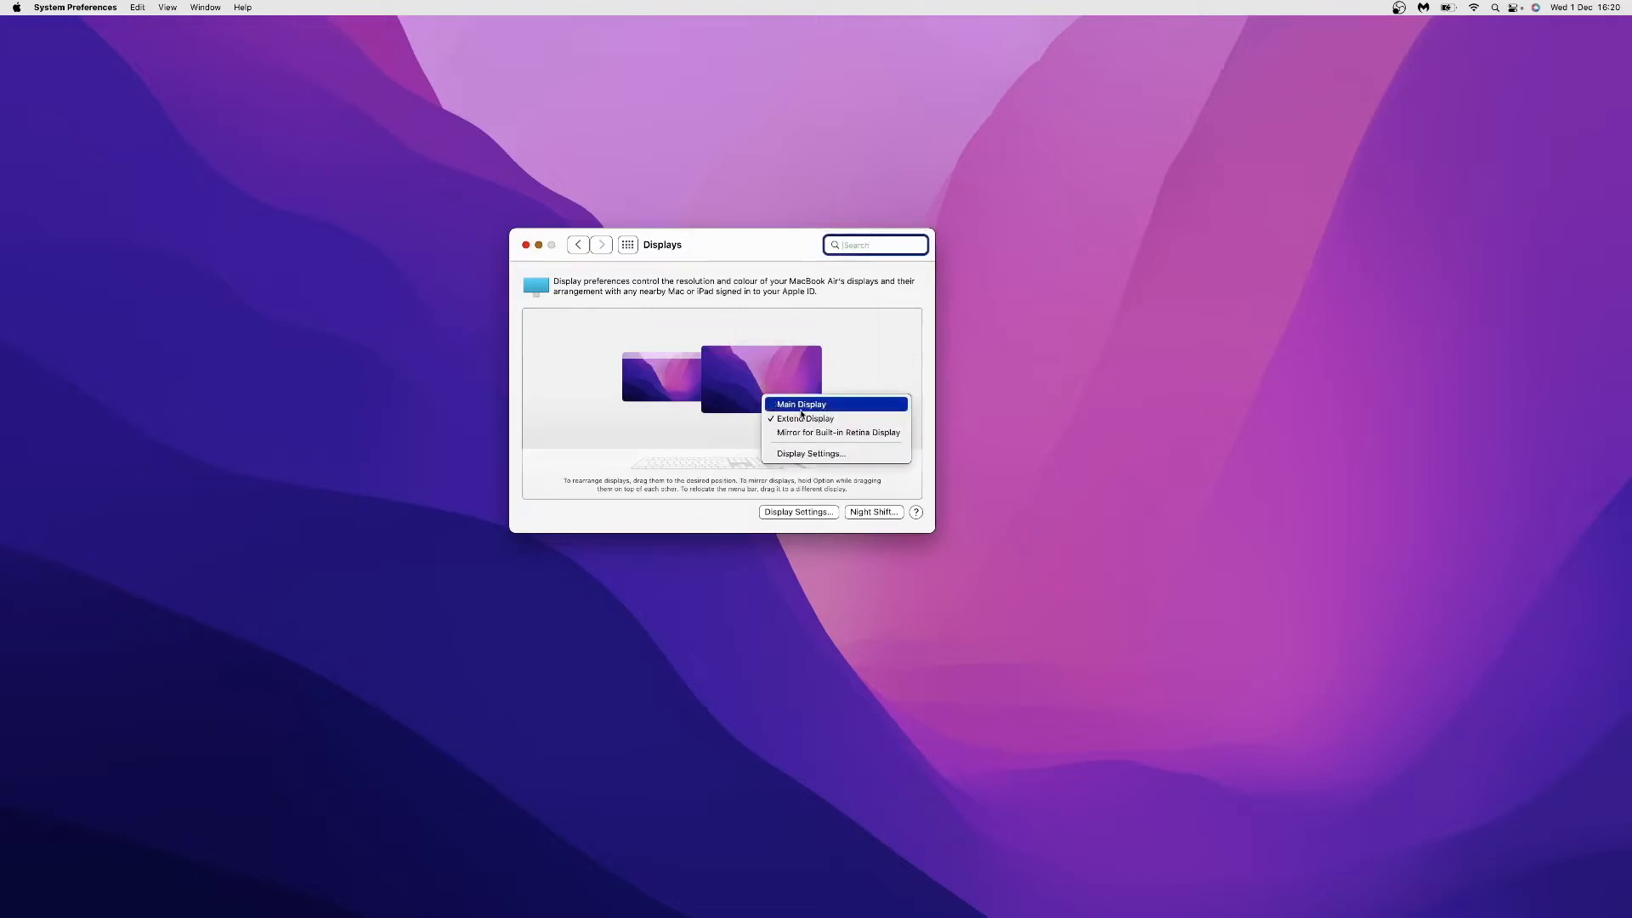
{"action": "mouse_move", "coordinate": [809, 452]}
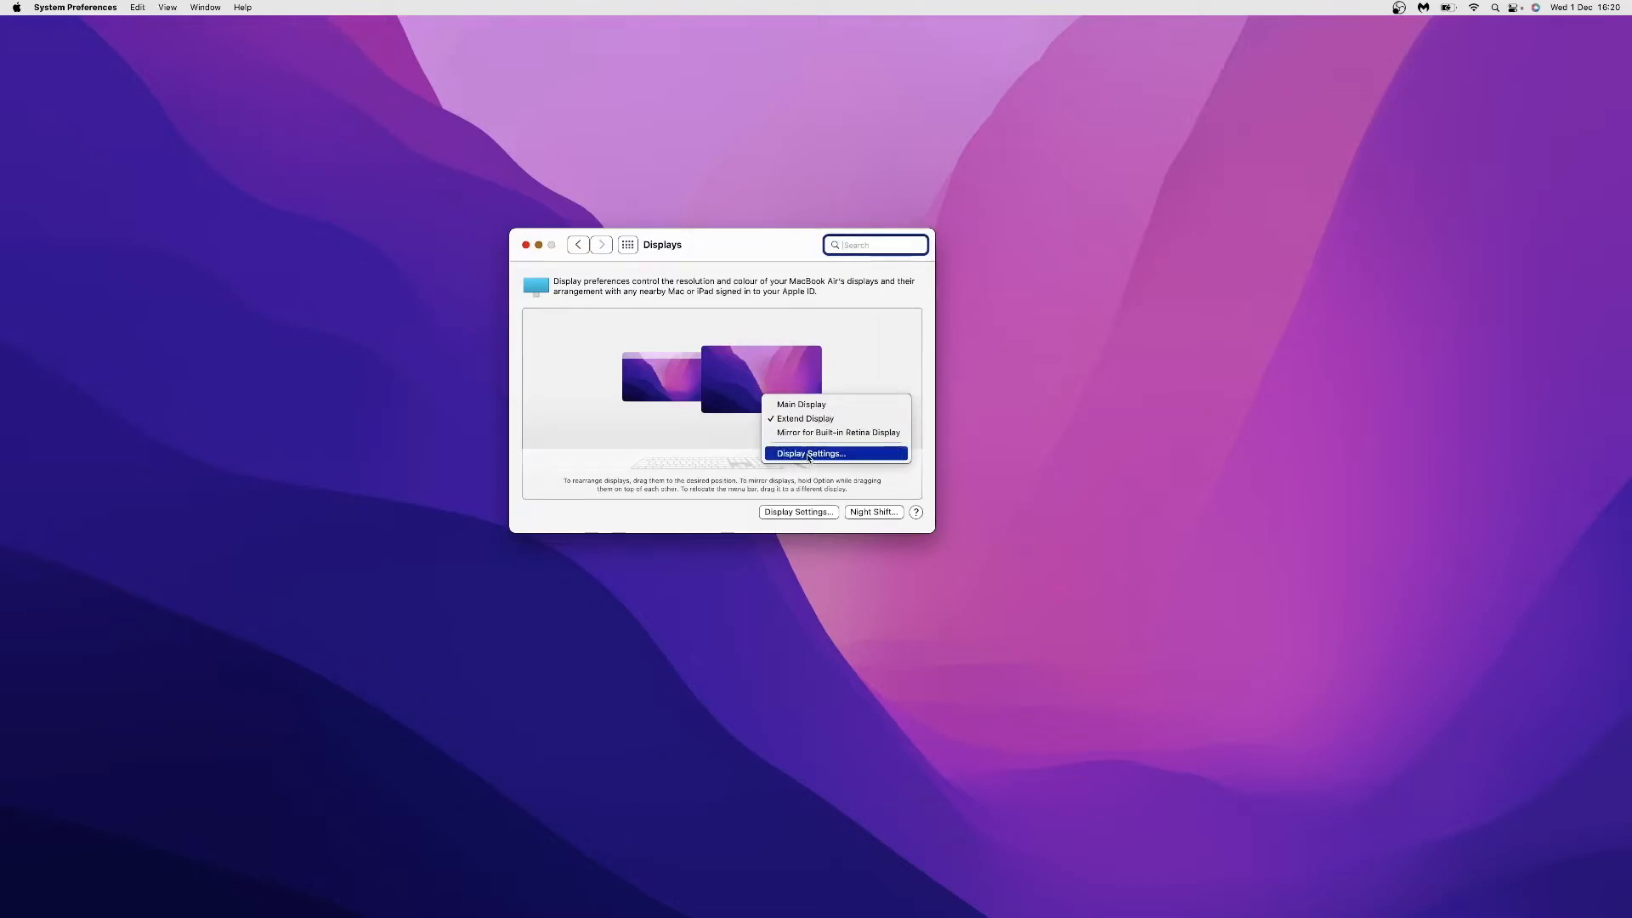
{"action": "left_click", "coordinate": [809, 452]}
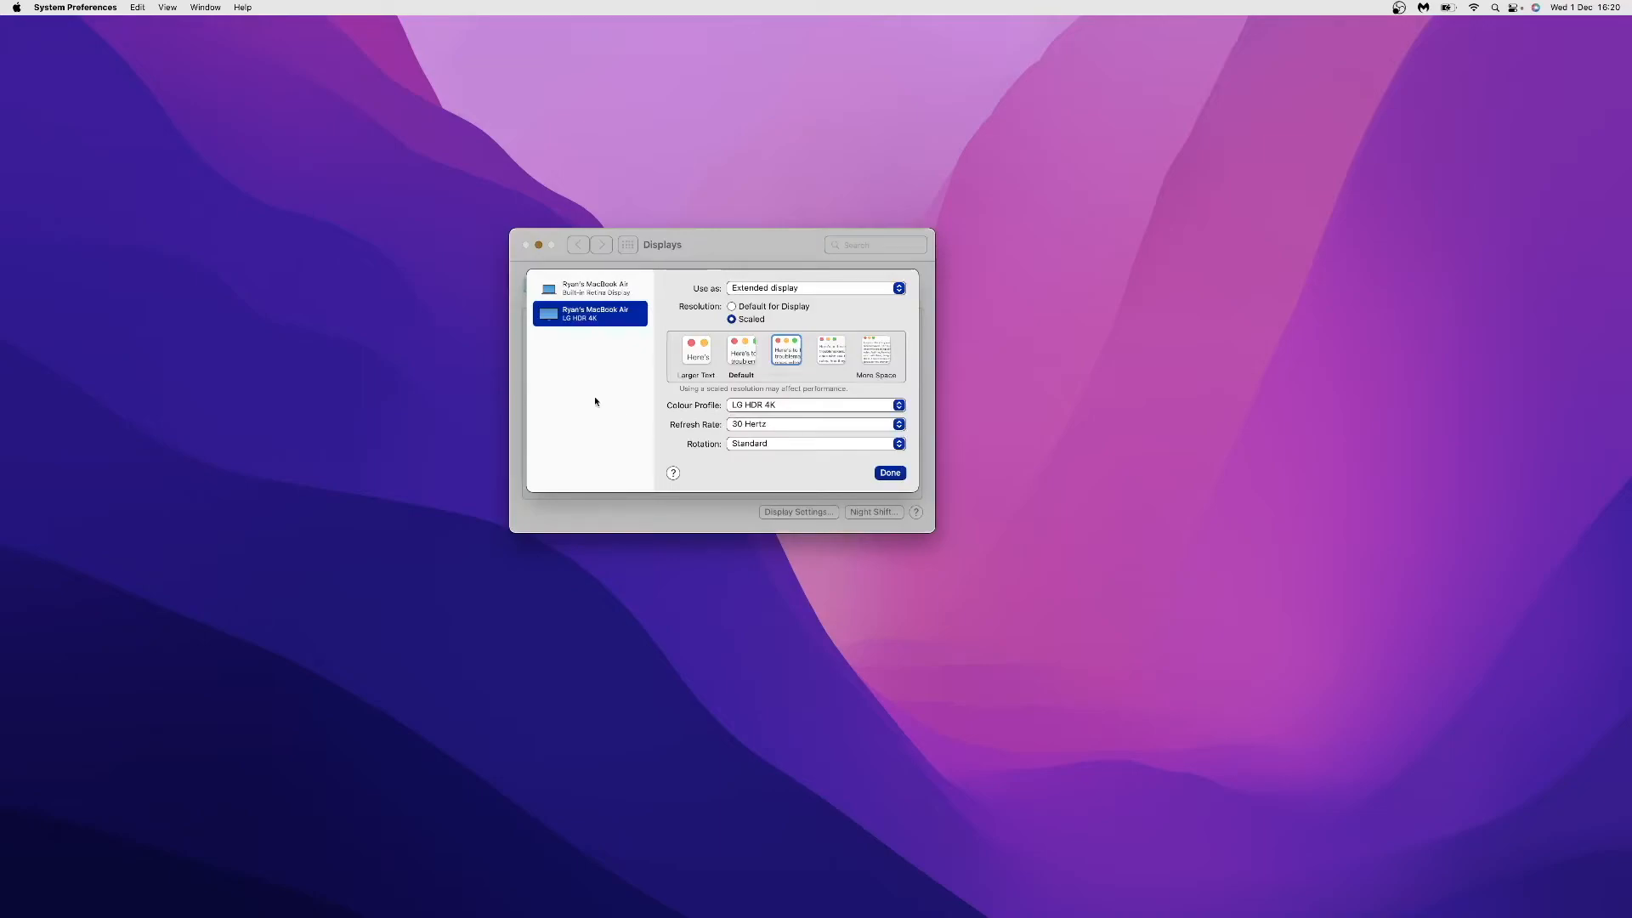
{"action": "mouse_move", "coordinate": [641, 178]}
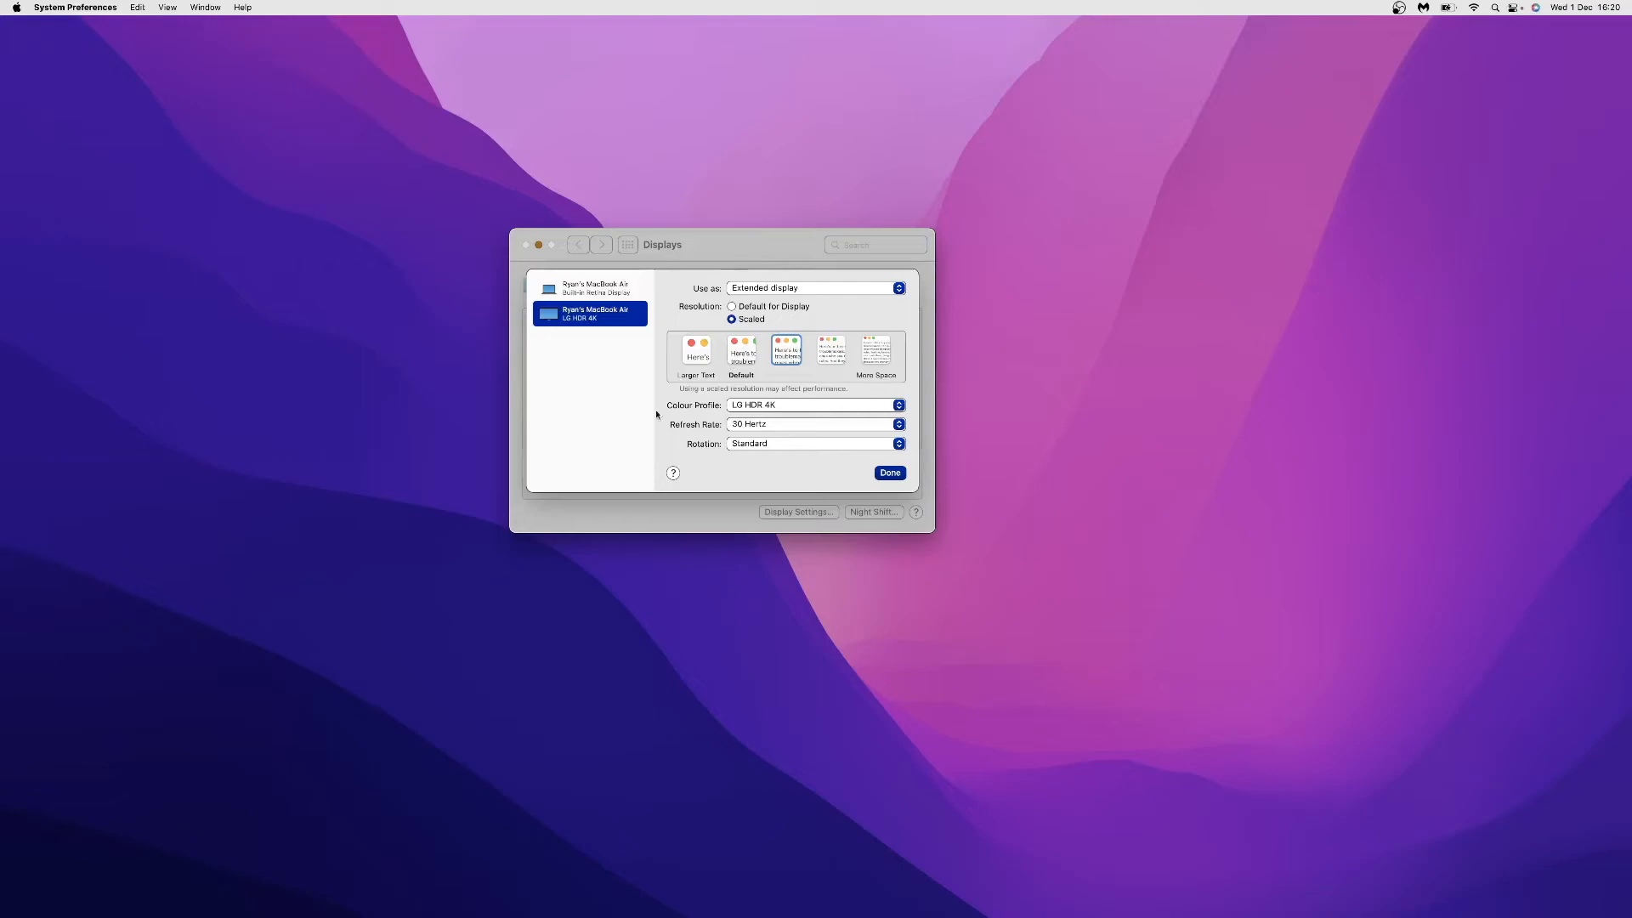
{"action": "mouse_move", "coordinate": [697, 451]}
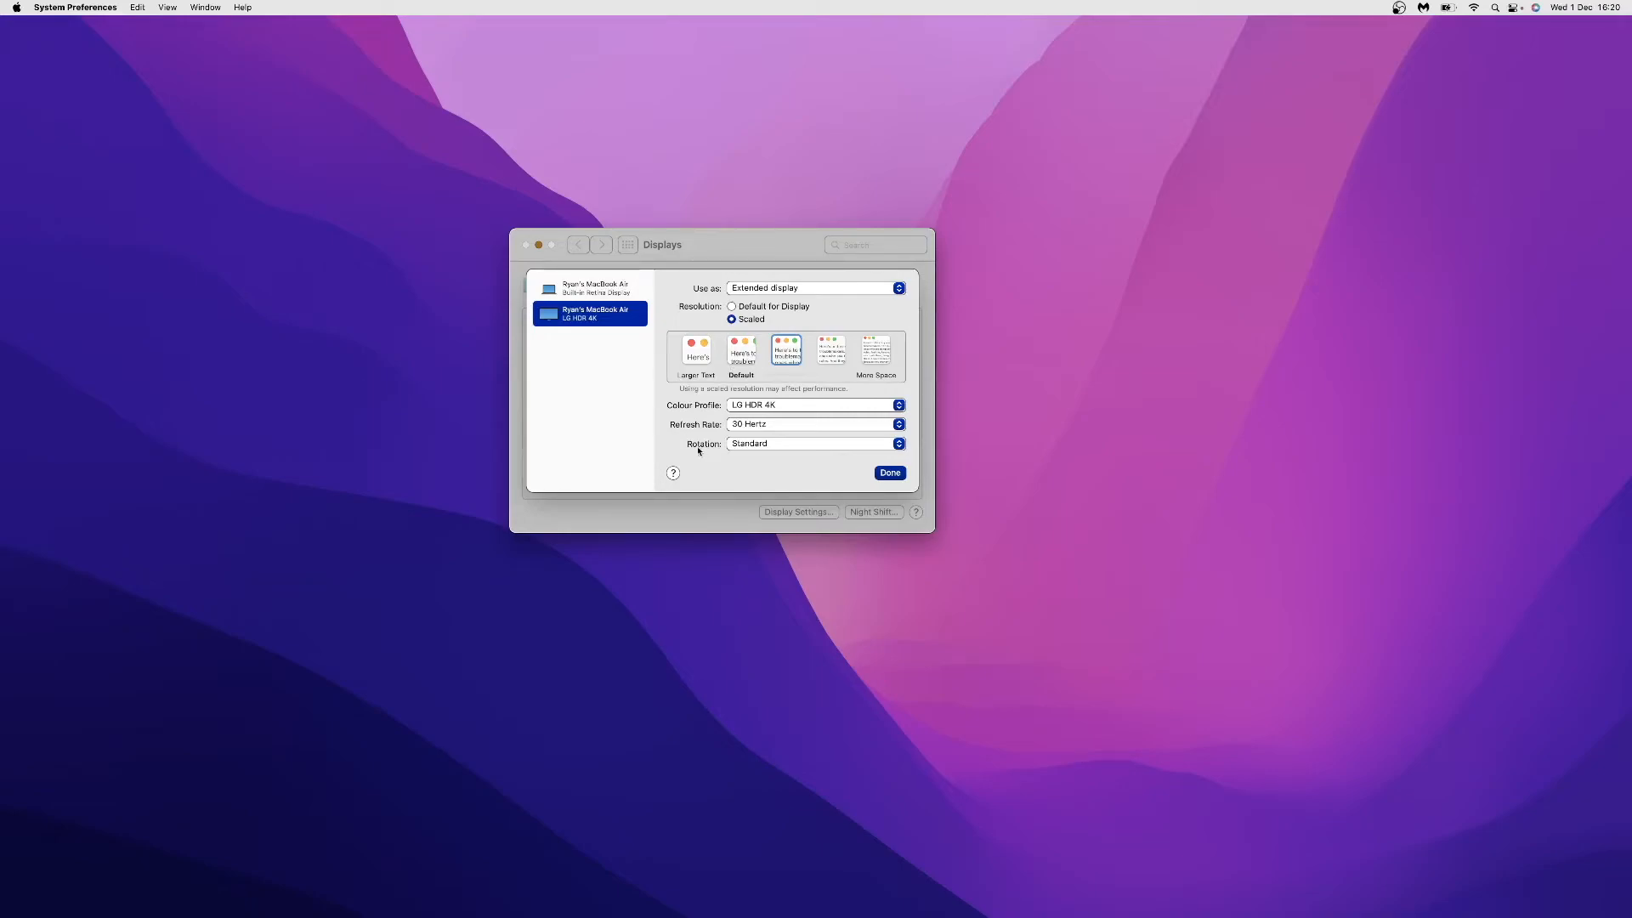
{"action": "mouse_move", "coordinate": [850, 452]}
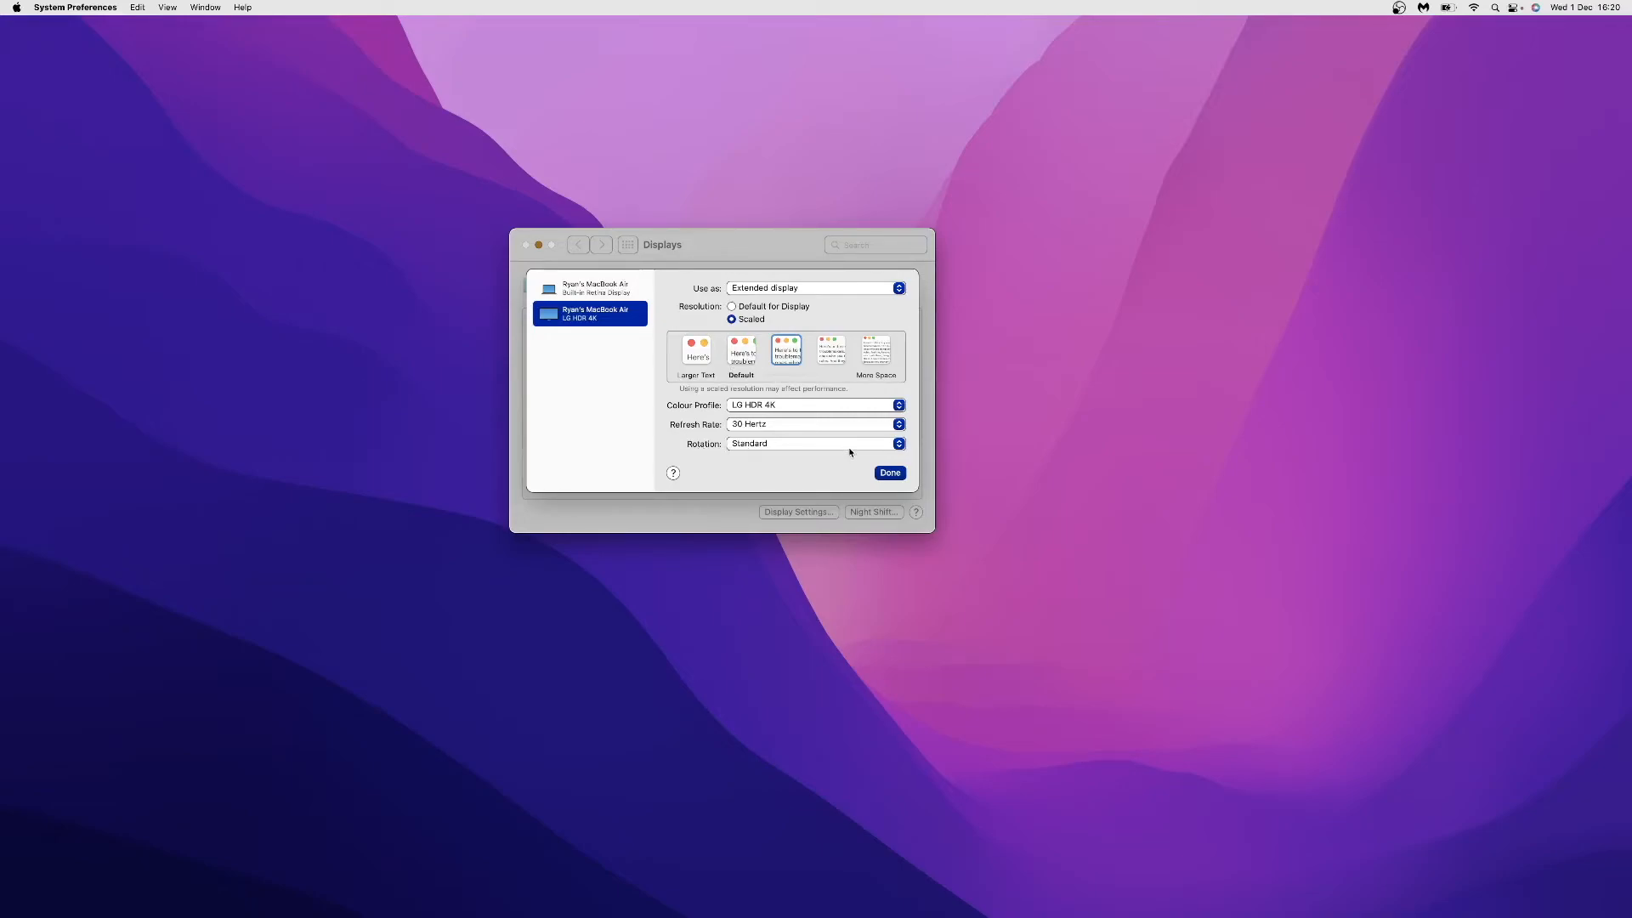
{"action": "left_click", "coordinate": [814, 444]}
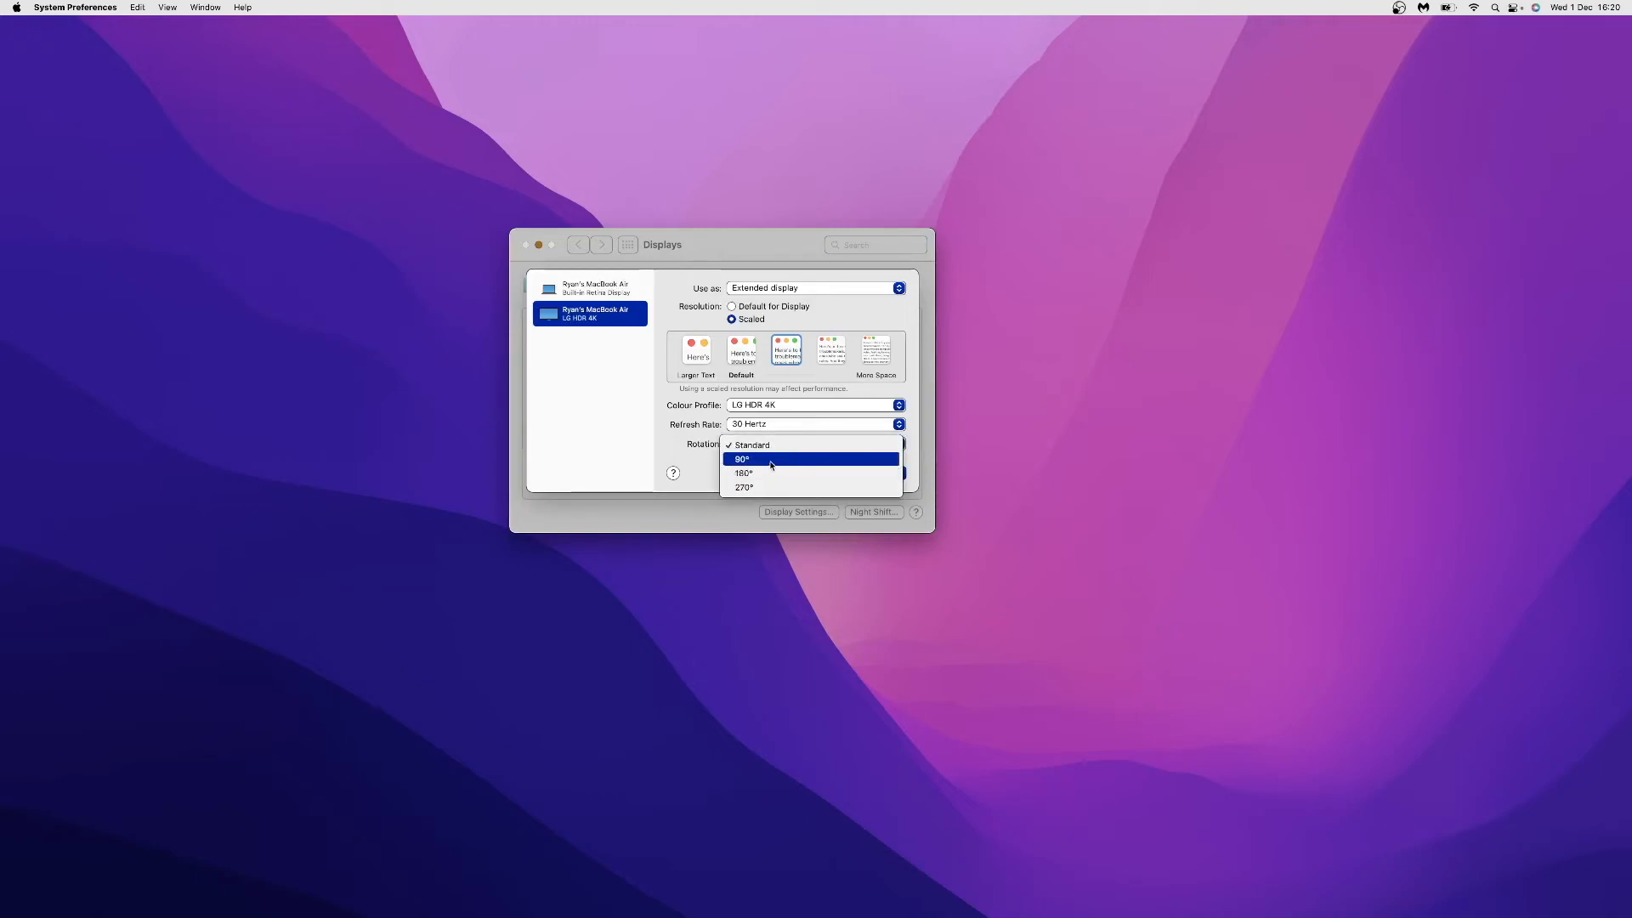
{"action": "mouse_move", "coordinate": [783, 472]}
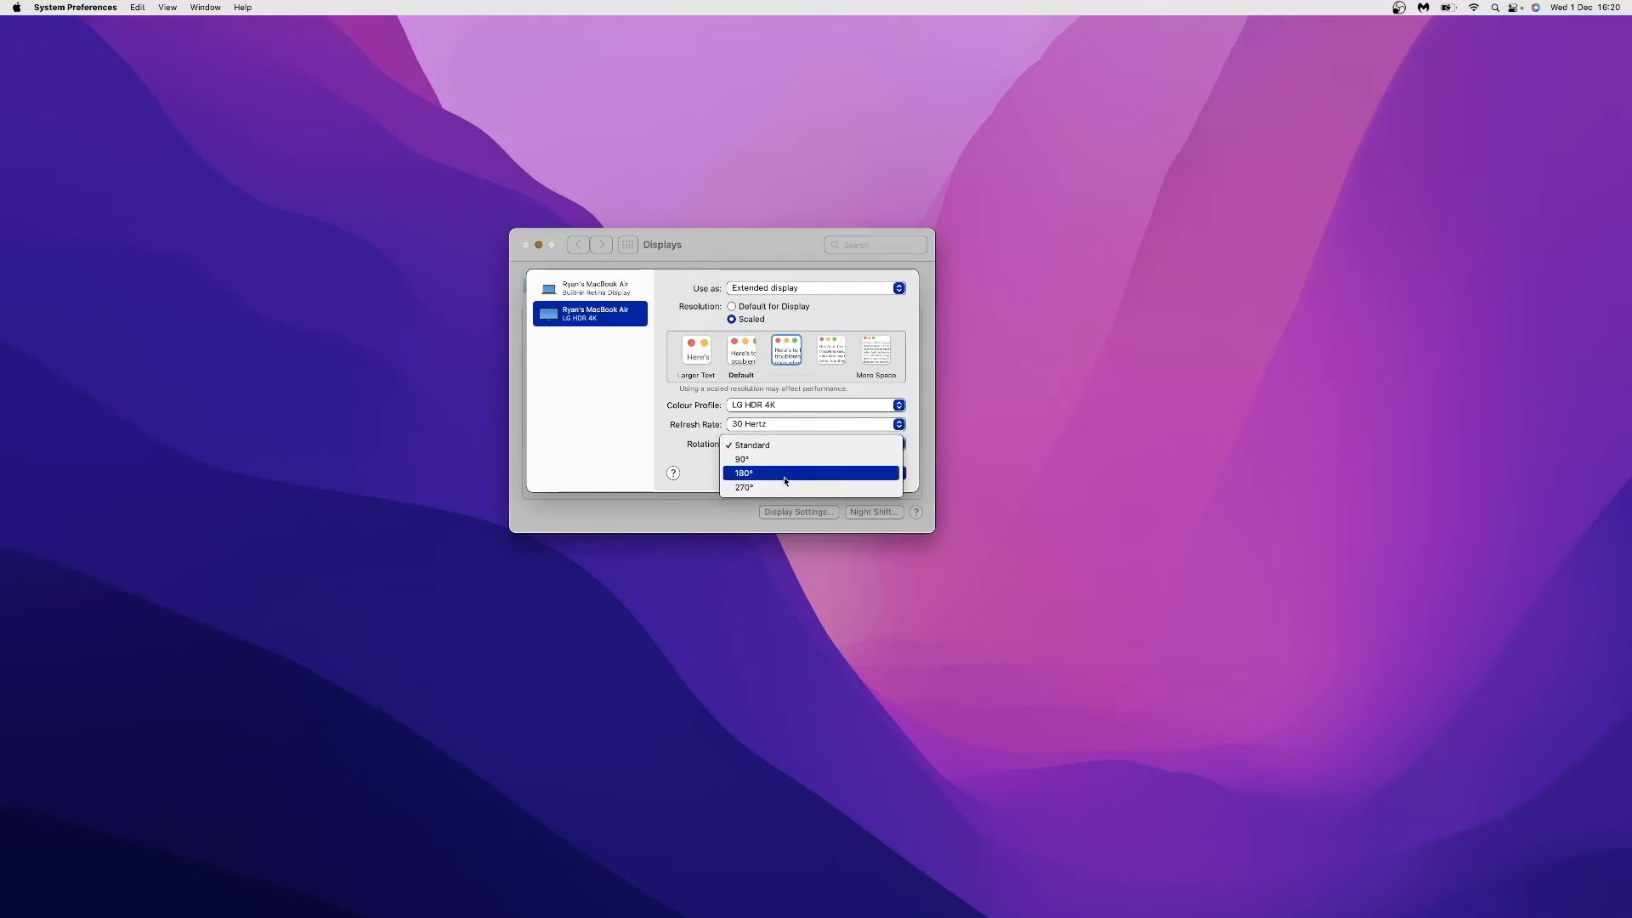
{"action": "mouse_move", "coordinate": [772, 488]}
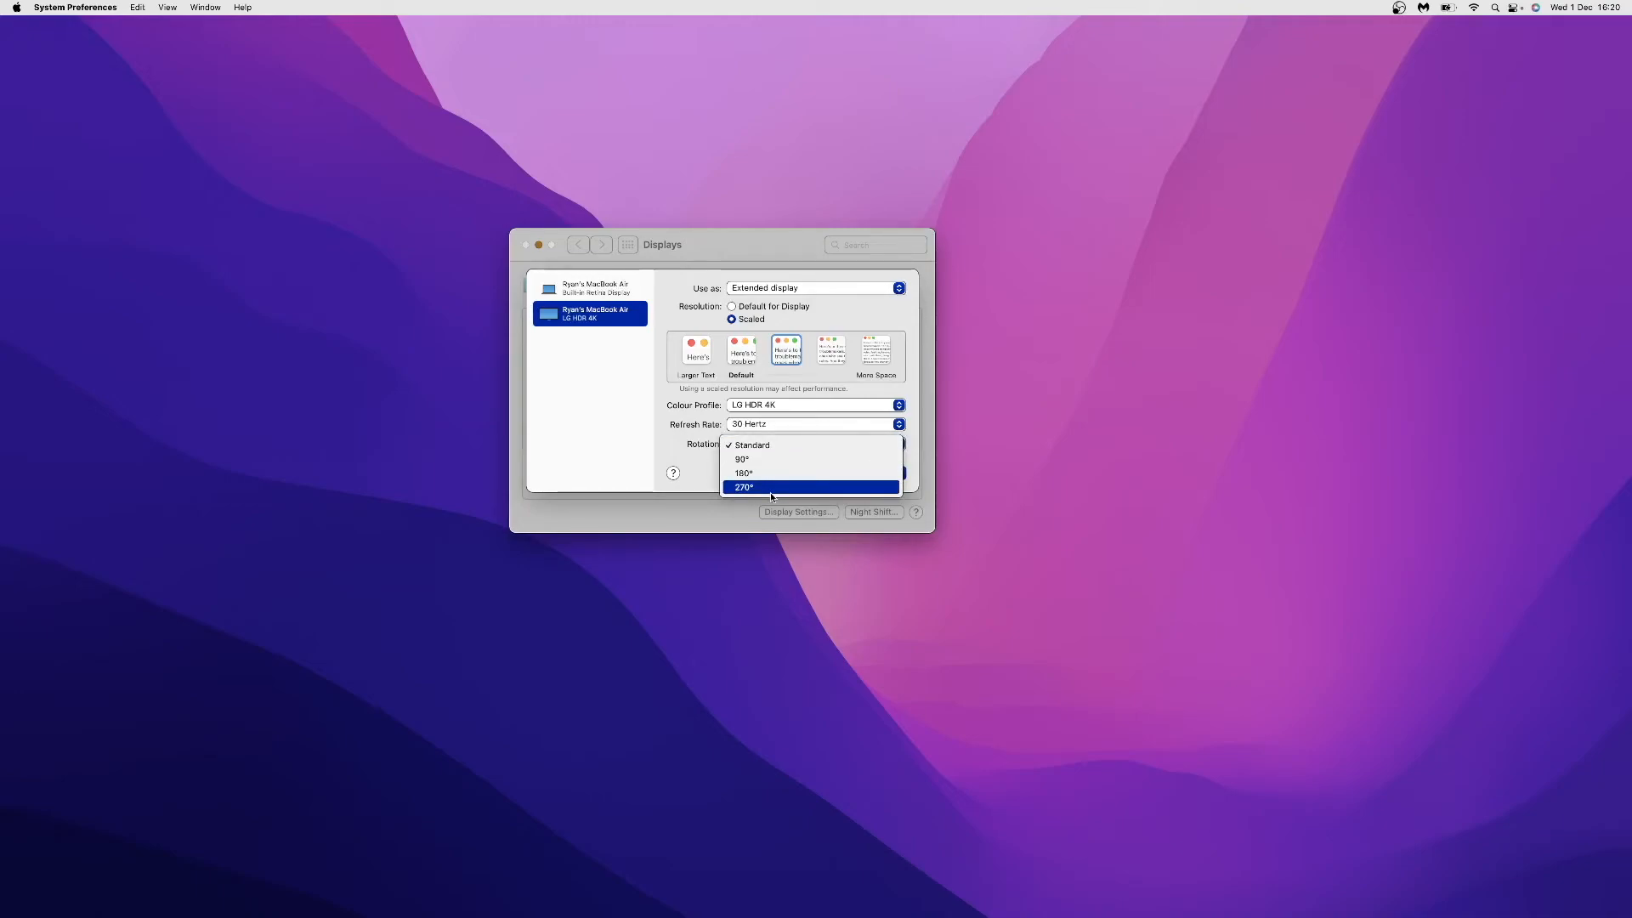
{"action": "mouse_move", "coordinate": [741, 459]}
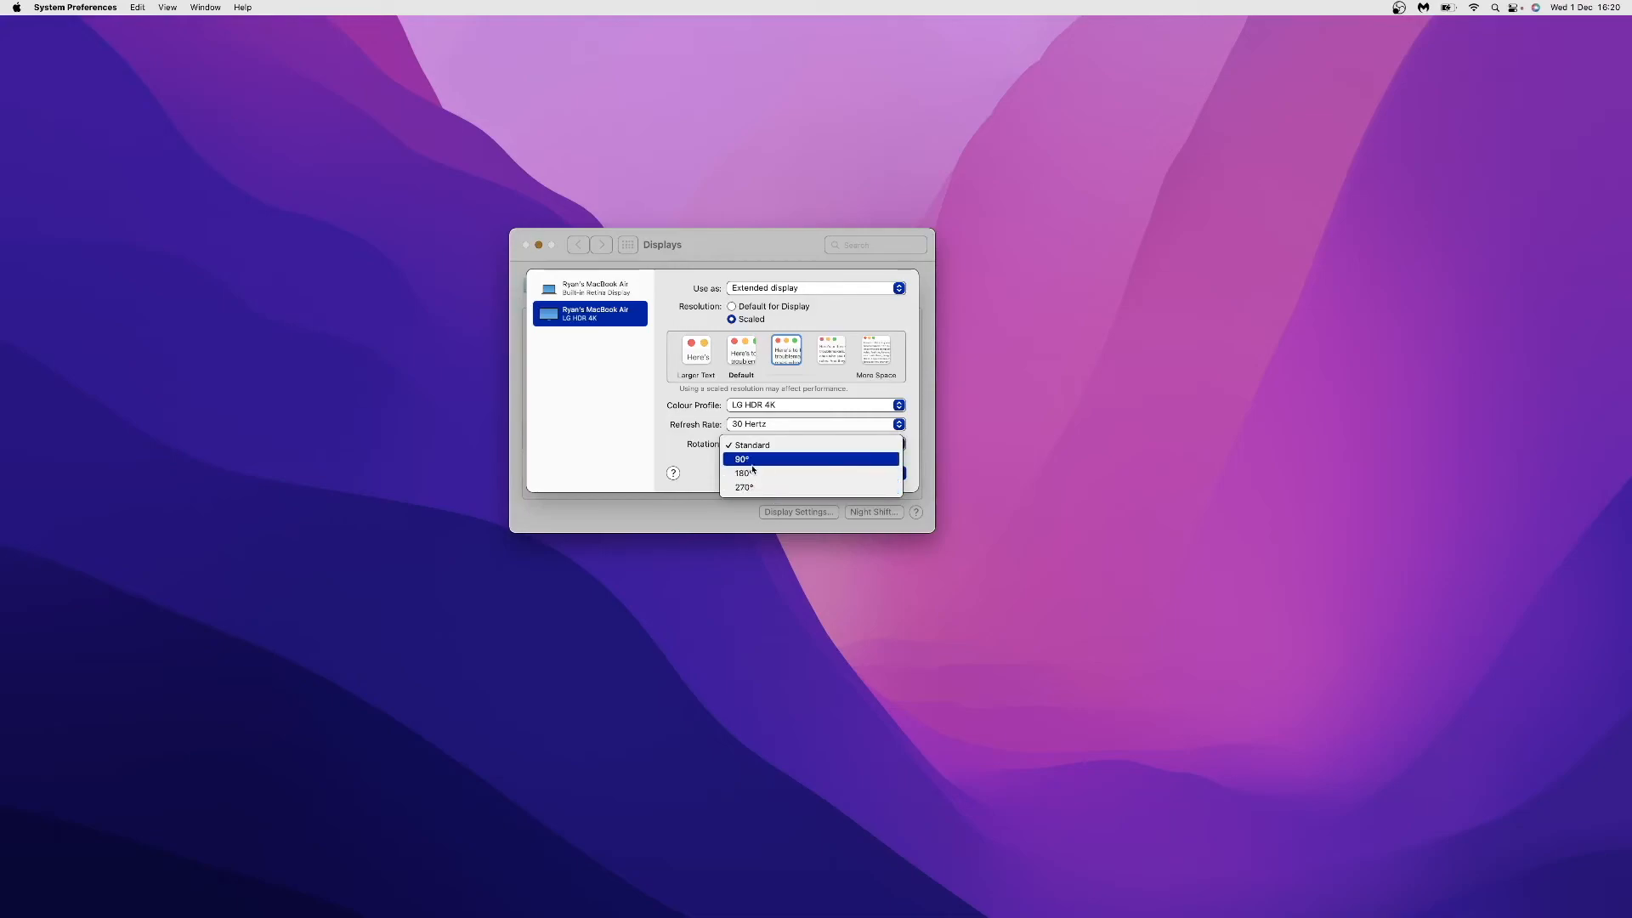
{"action": "left_click", "coordinate": [750, 443]}
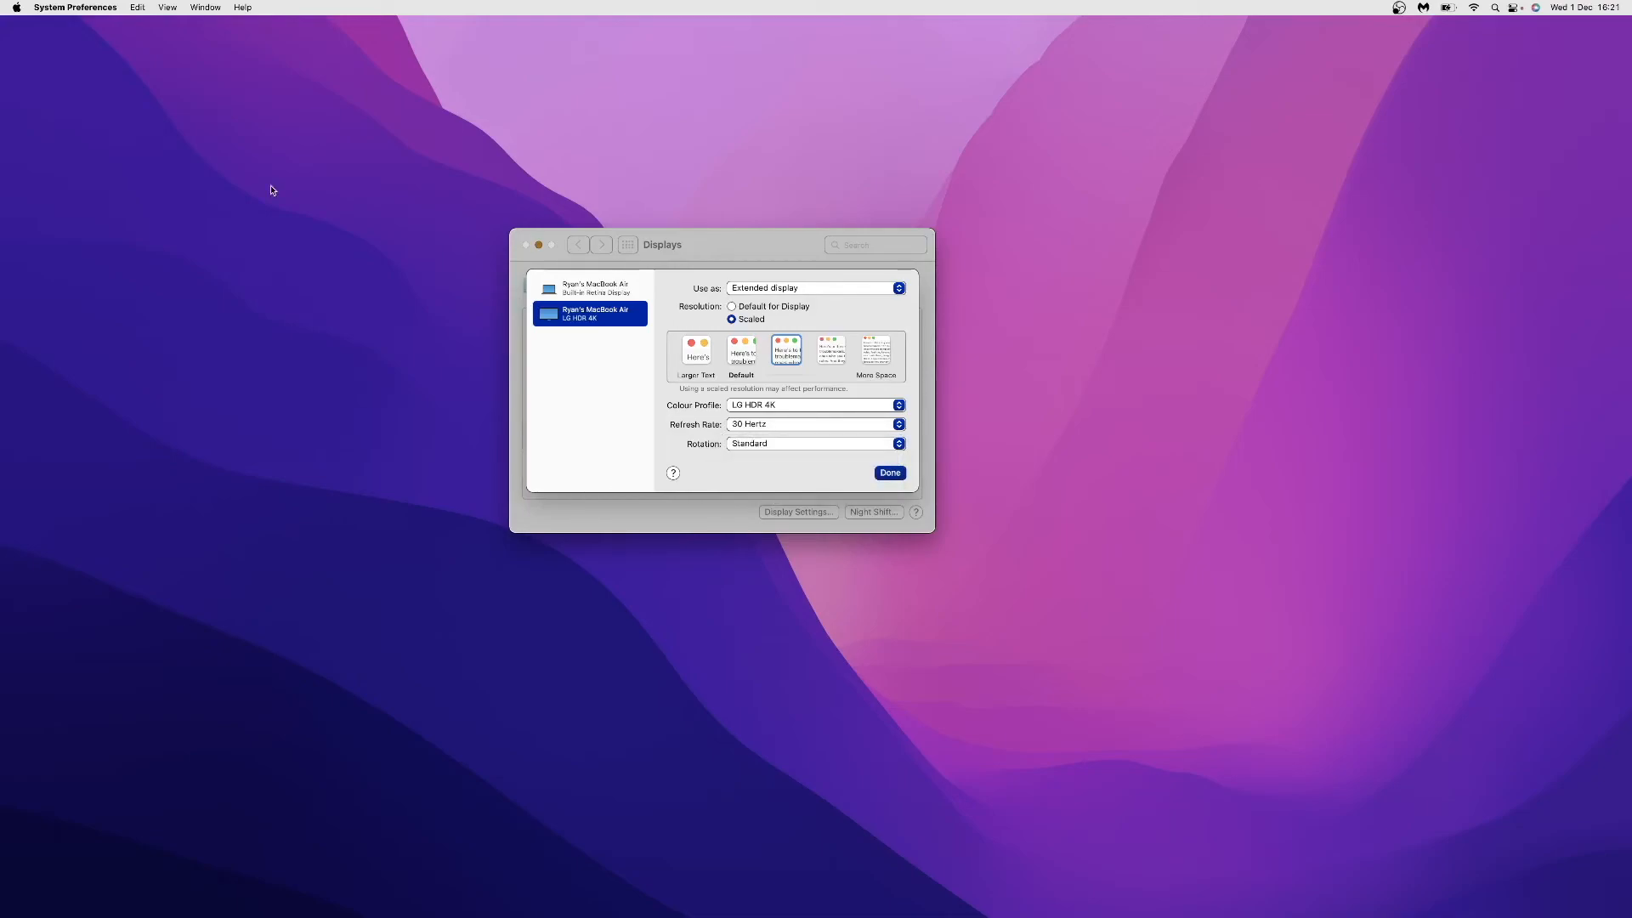